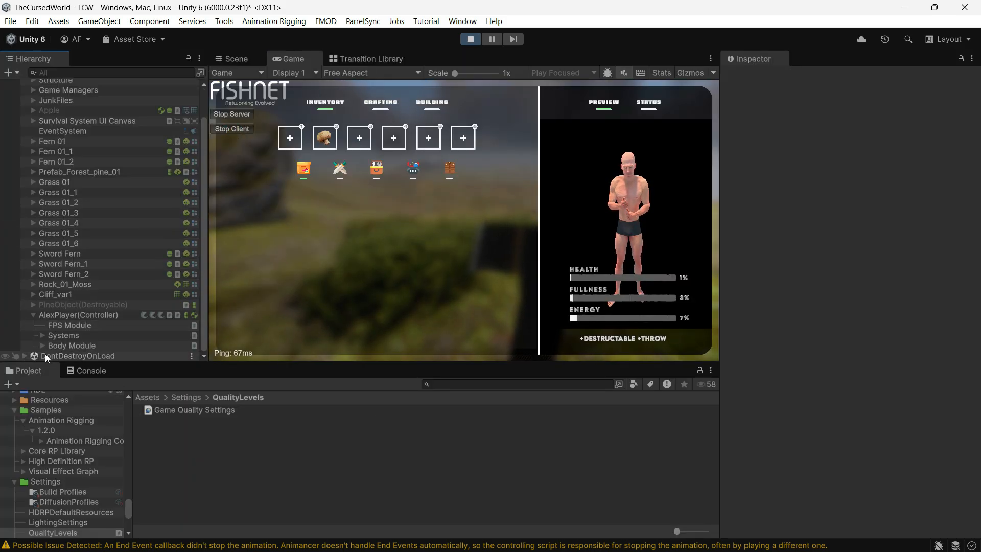
# Select the UI Camera and scroll down to the Preview render texture asset.
pyautogui.click(75, 325)
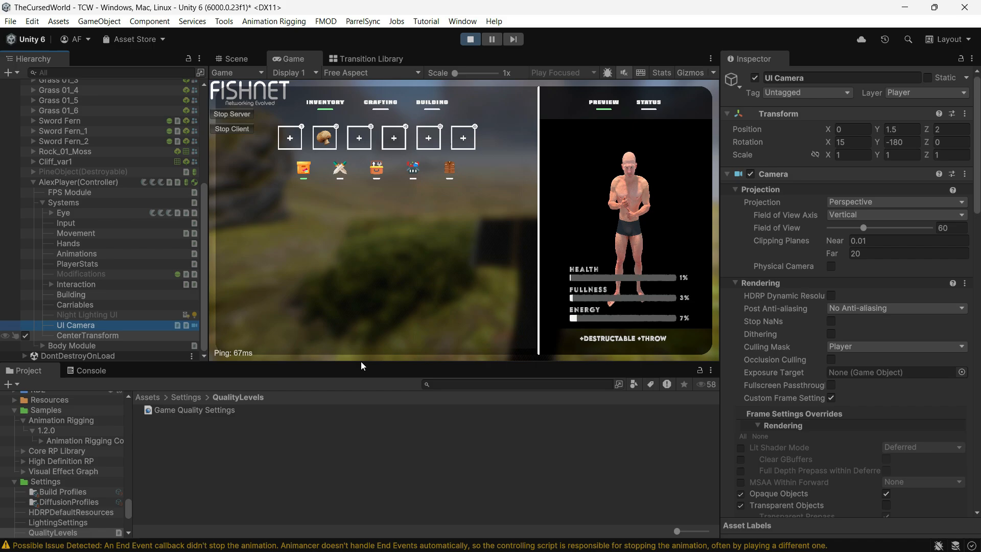
pyautogui.scroll(-3)
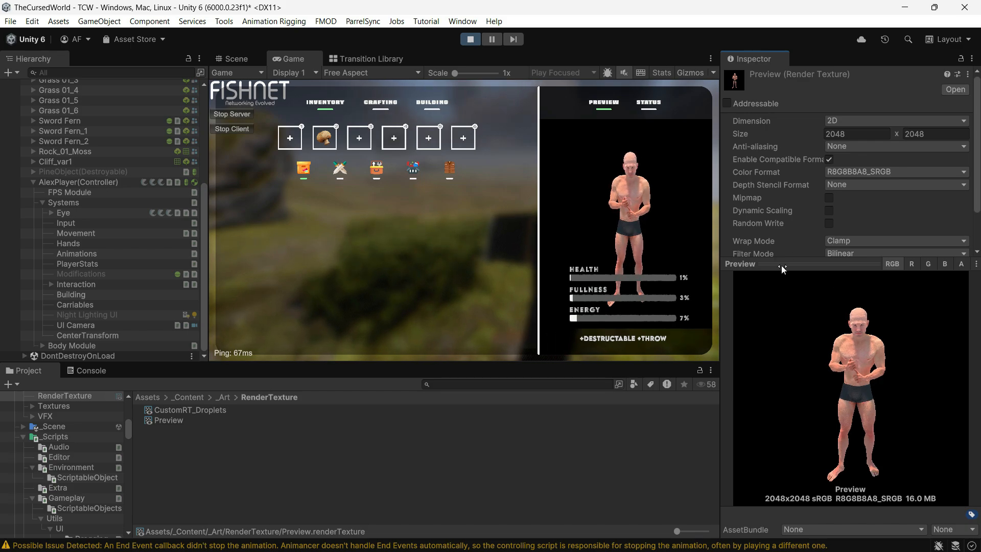
# Stop Play mode and set the Preview texture's colour format to R32G32B32A32_SFLOAT.
pyautogui.click(470, 39)
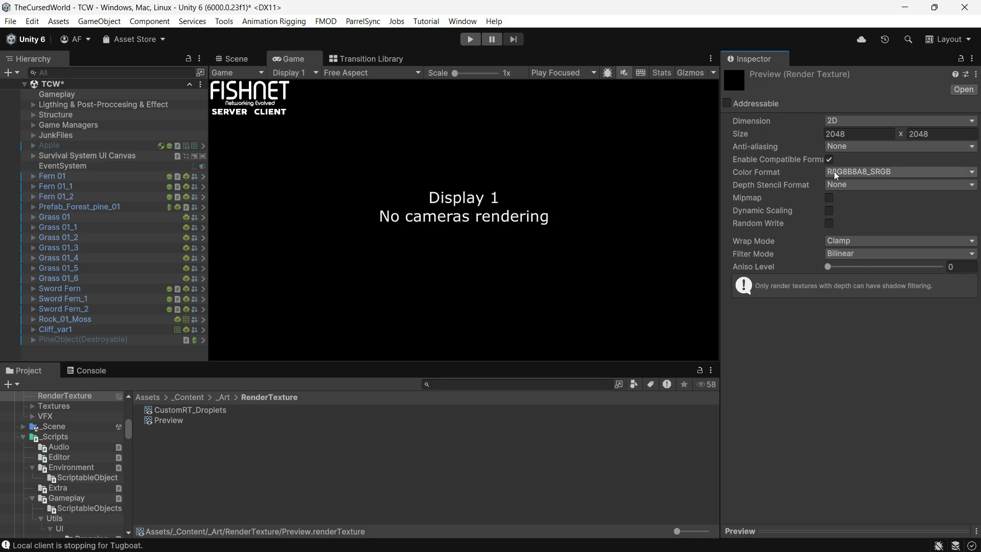
pyautogui.click(899, 172)
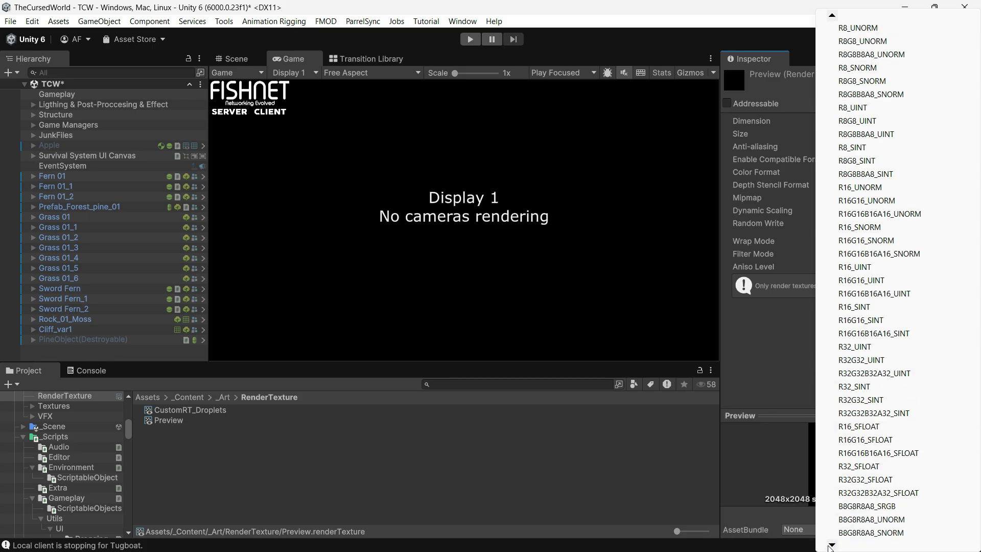
pyautogui.click(878, 493)
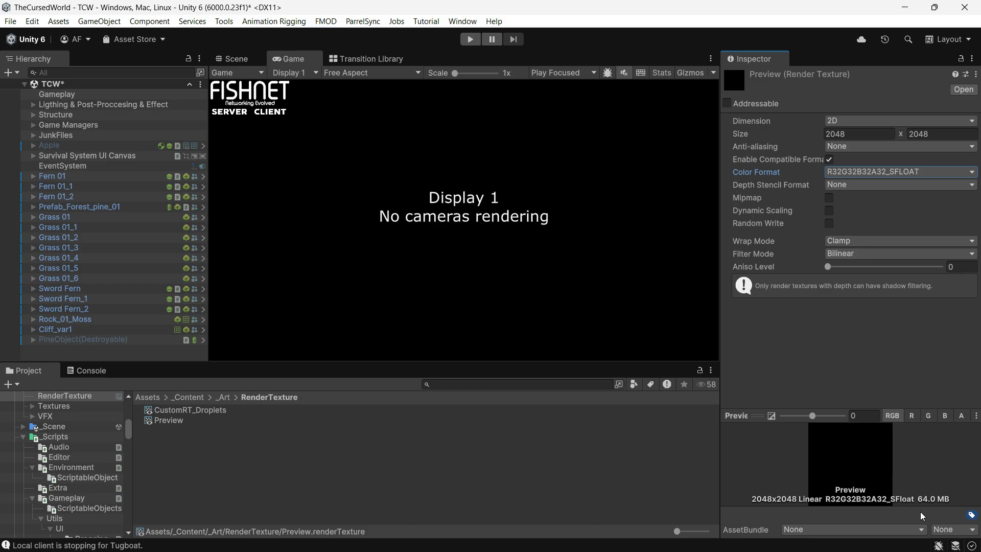
pyautogui.click(898, 172)
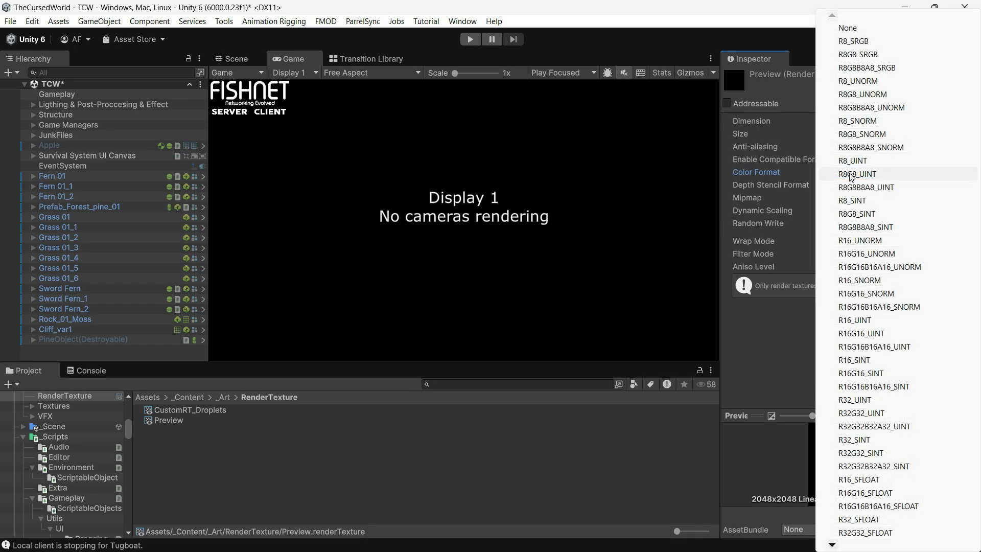
pyautogui.click(875, 532)
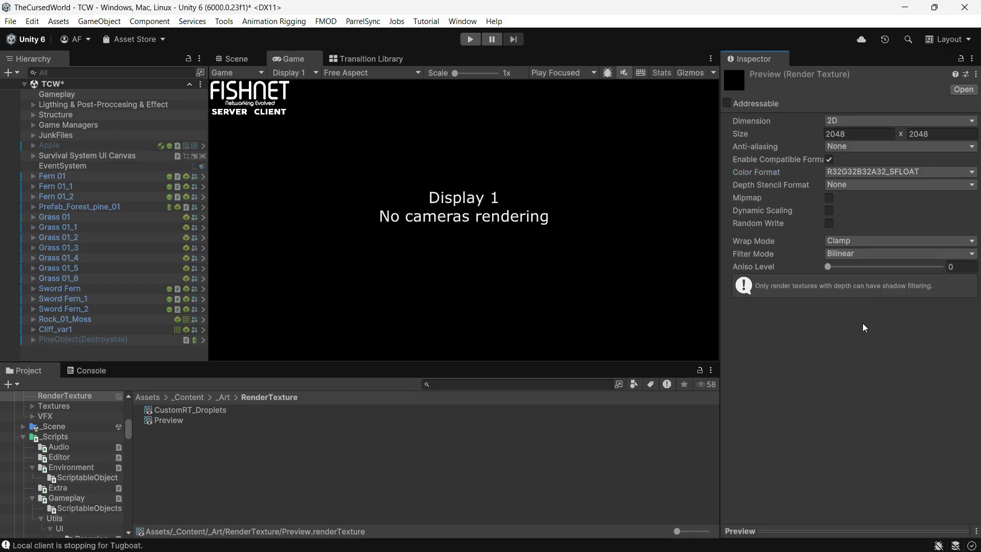
pyautogui.click(31, 21)
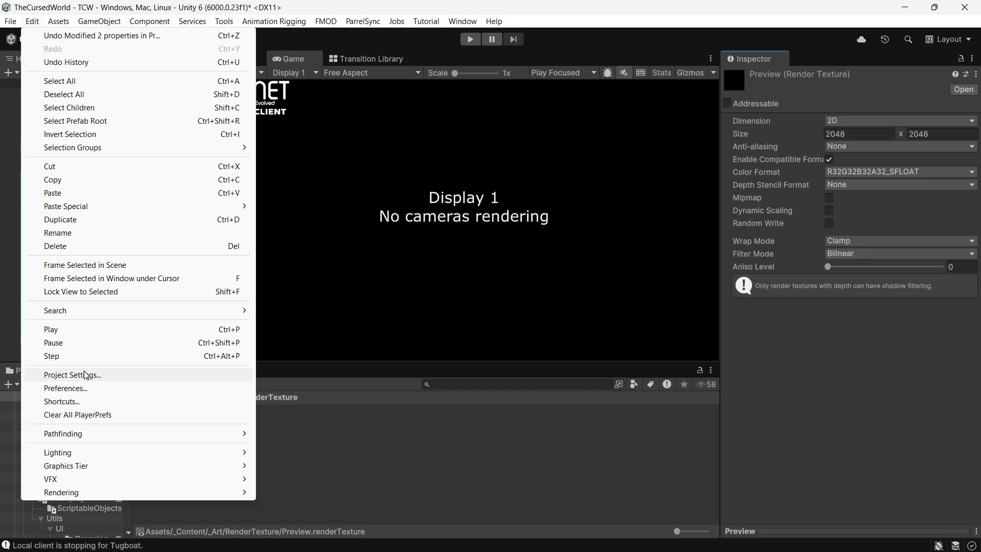
pyautogui.click(72, 374)
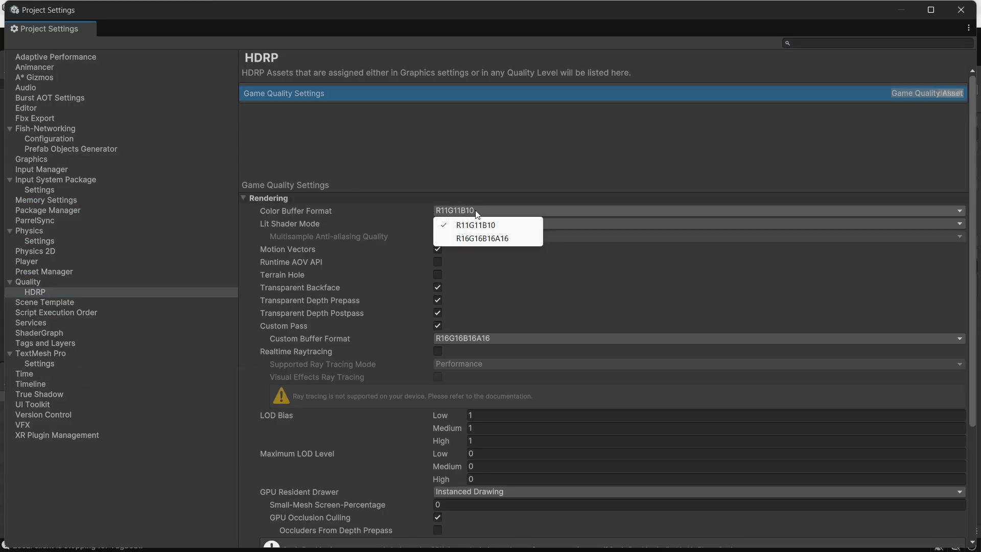
pyautogui.moveTo(482, 238)
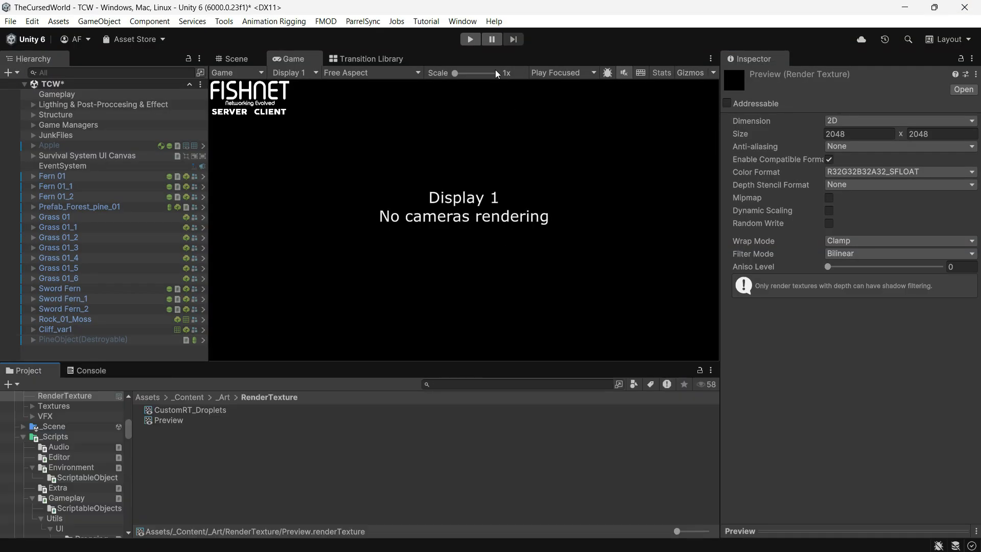
# Start the game to test the character preview, then stop Play mode.
pyautogui.click(469, 39)
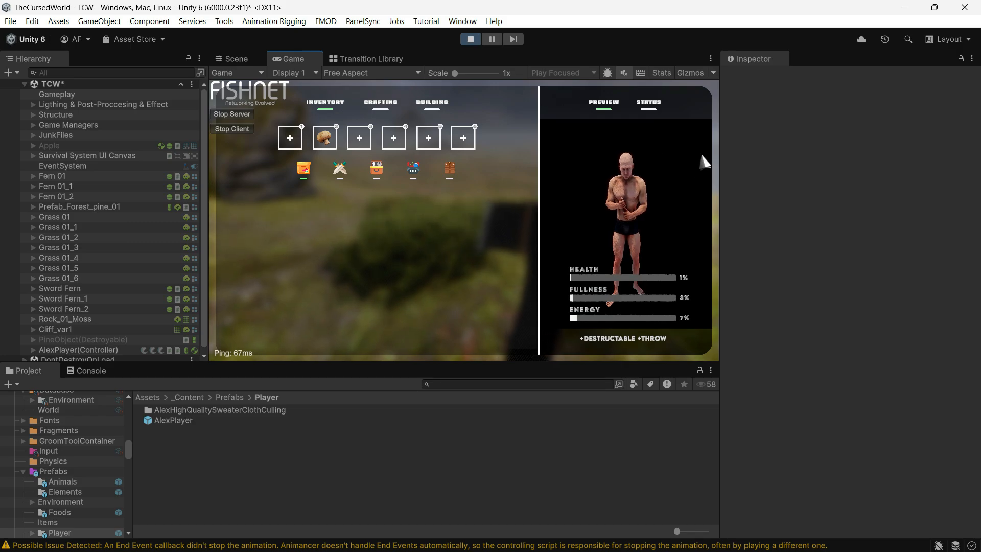
pyautogui.click(470, 39)
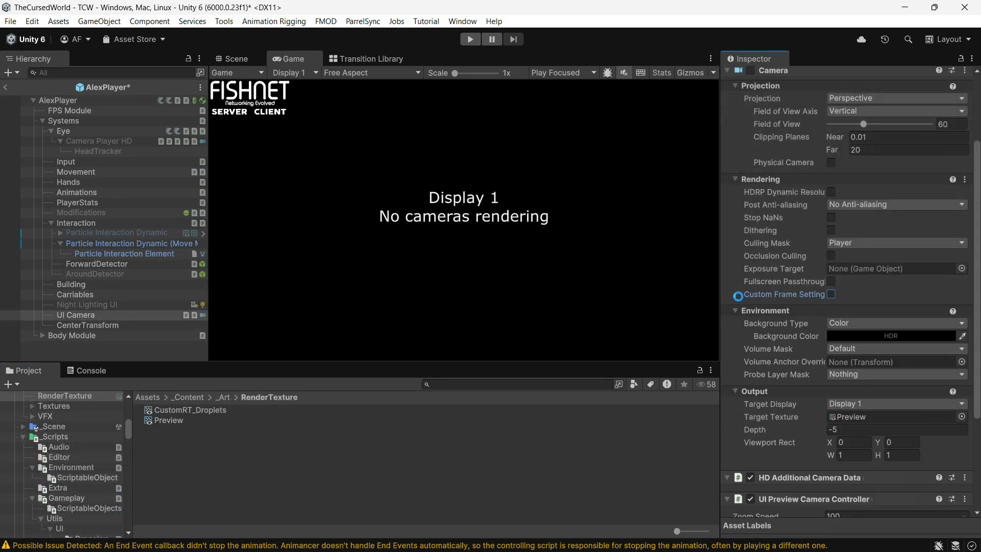
# Enable the UI Camera's Custom Frame Settings with Custom Post-process off, then play the game.
pyautogui.click(833, 294)
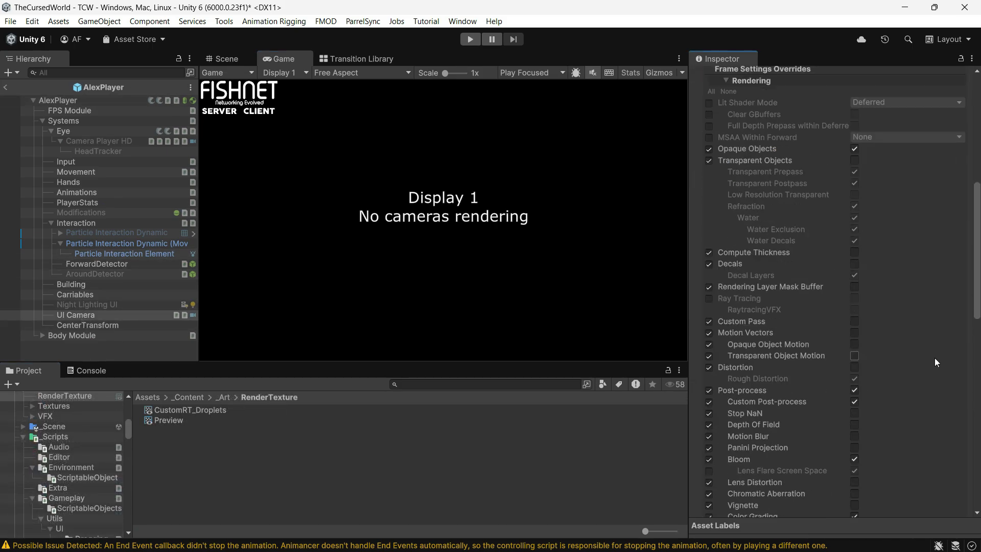
pyautogui.scroll(-3)
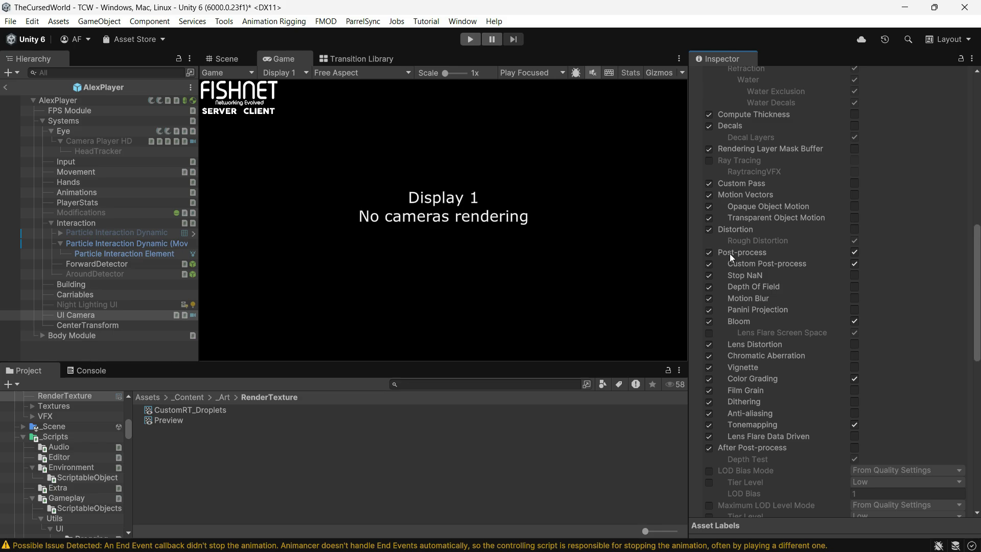
pyautogui.click(855, 252)
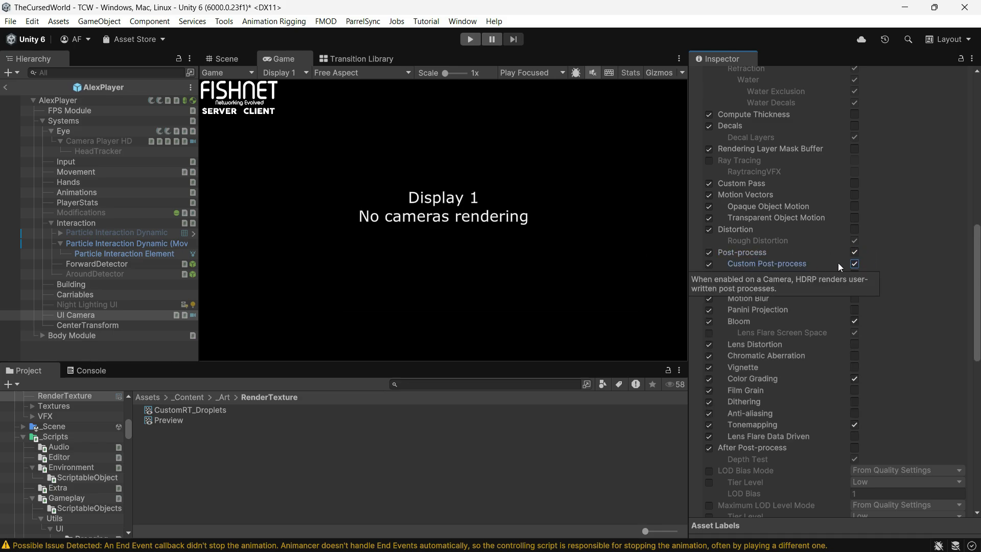
pyautogui.click(853, 264)
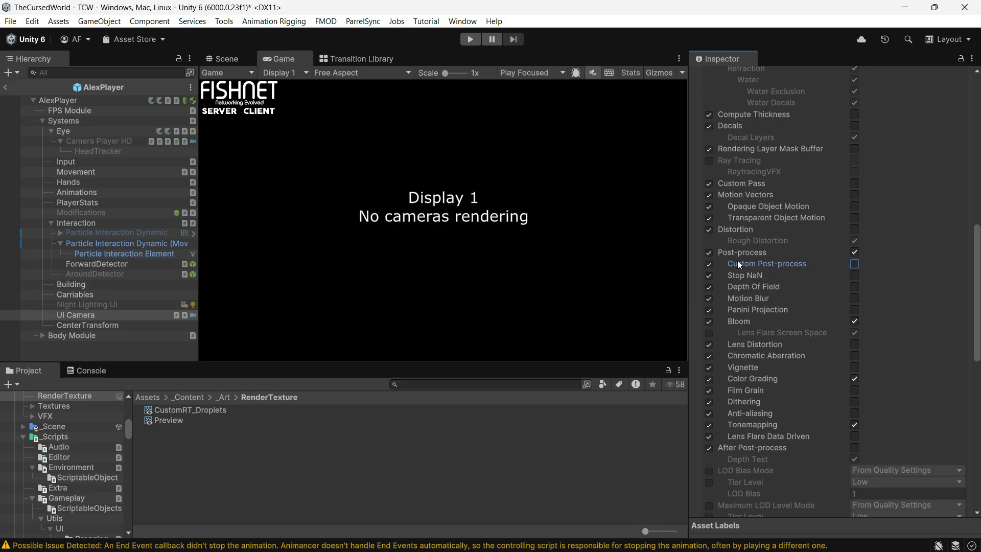
pyautogui.moveTo(766, 274)
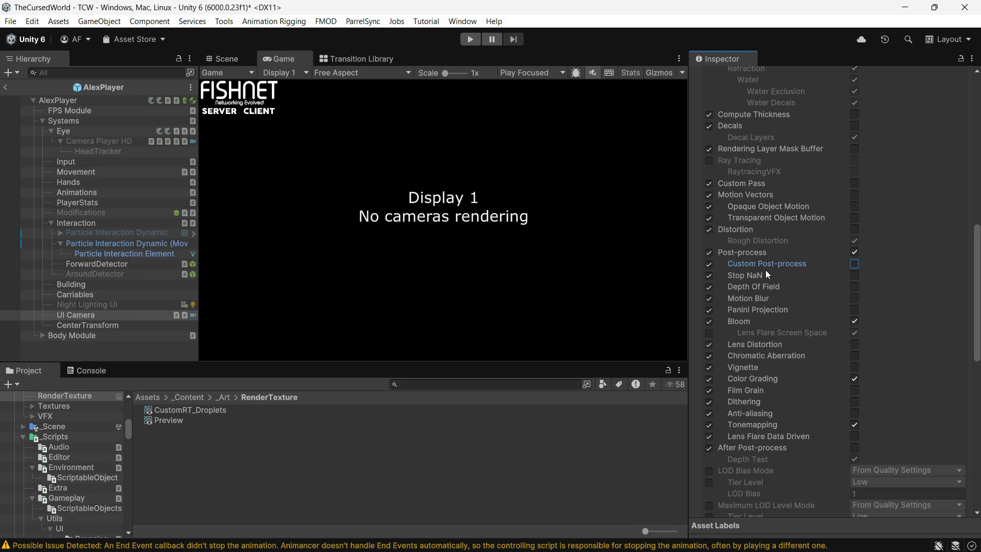
pyautogui.moveTo(806, 269)
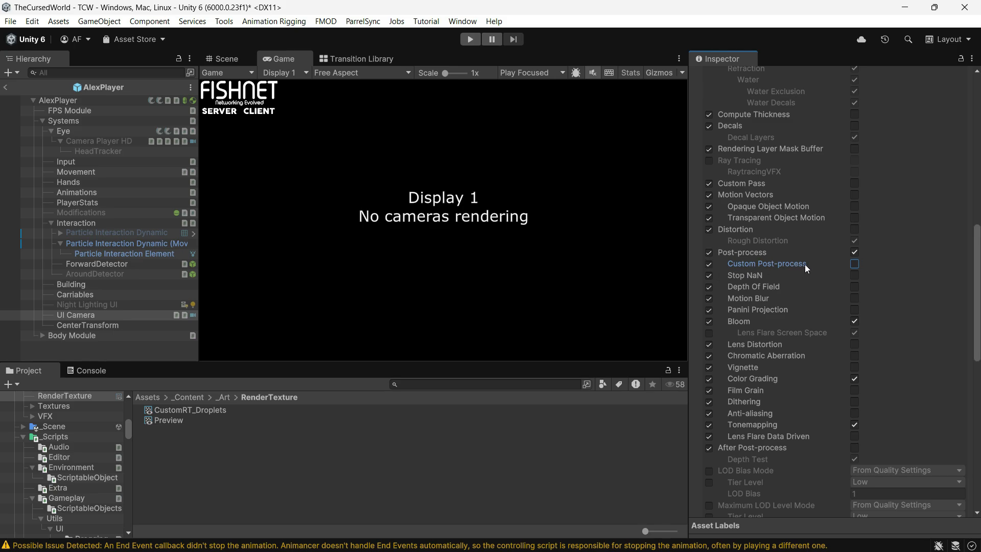
pyautogui.click(469, 39)
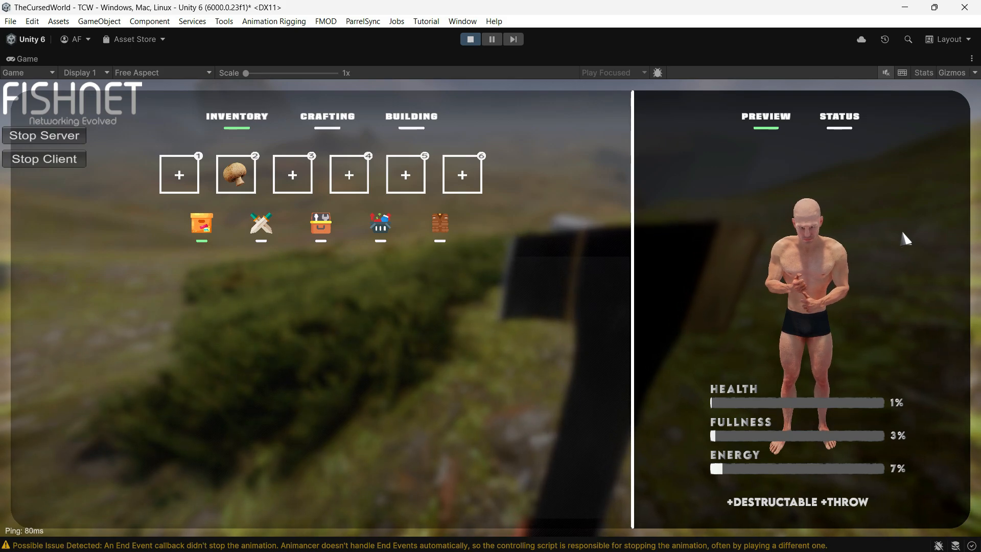
pyautogui.moveTo(871, 349)
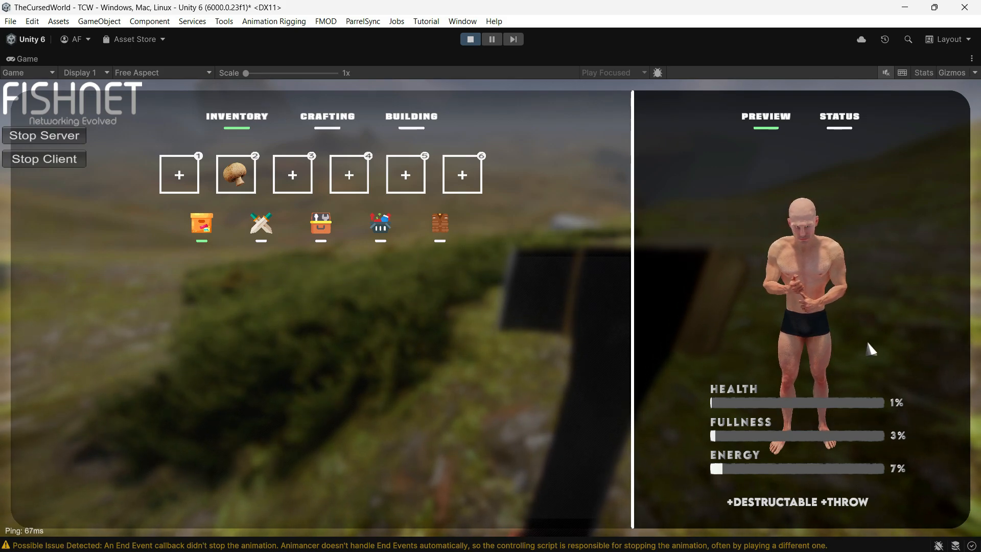
pyautogui.moveTo(539, 194)
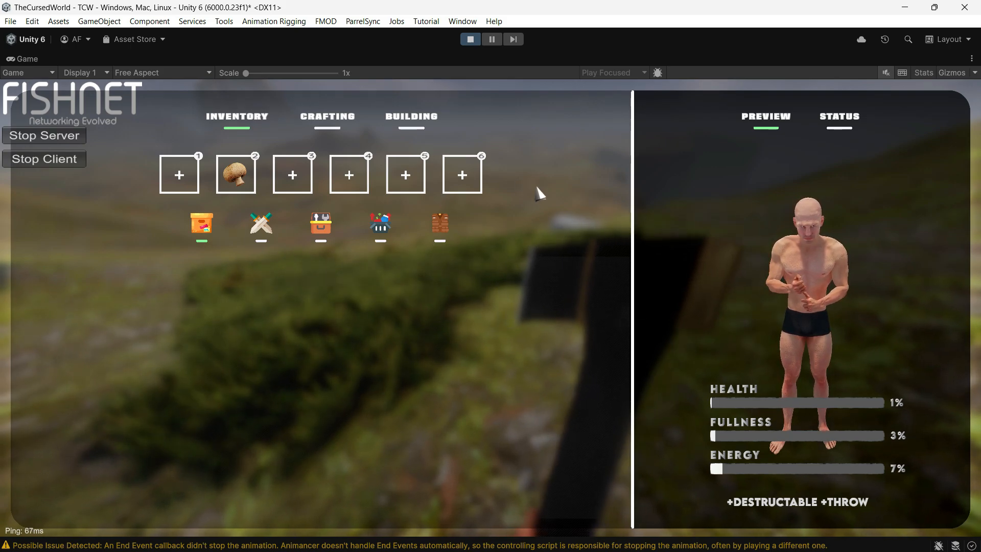